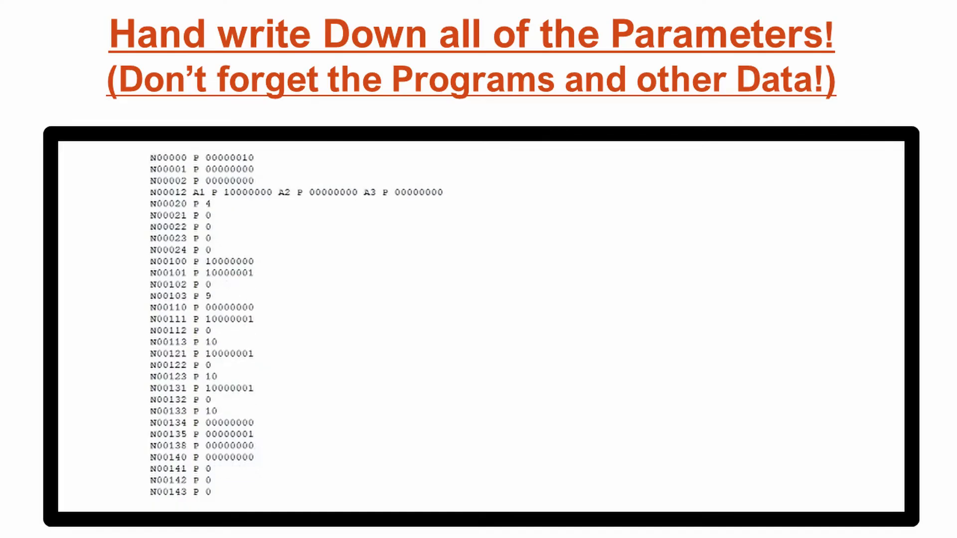
scroll(down, 3)
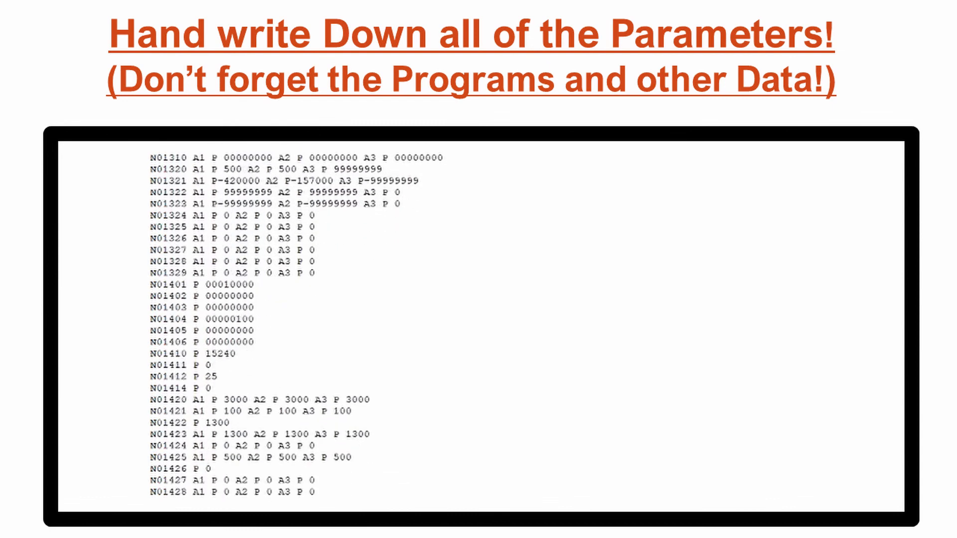